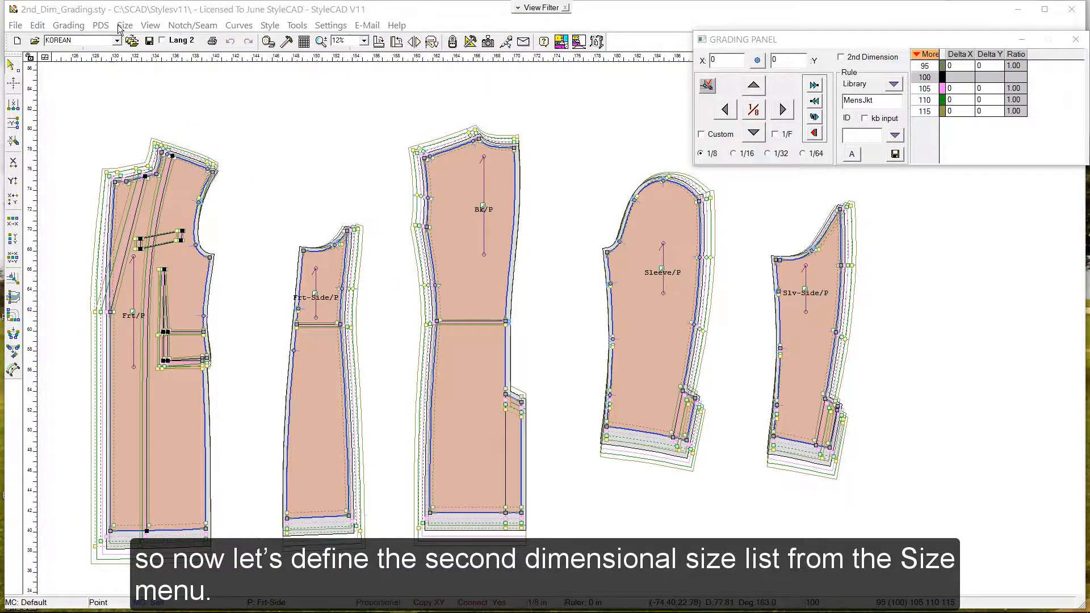
- Load the MensJkt rule giving second-dimension sizes S, R, L, XL with base R
{"action": "left_click", "coordinate": [125, 25]}
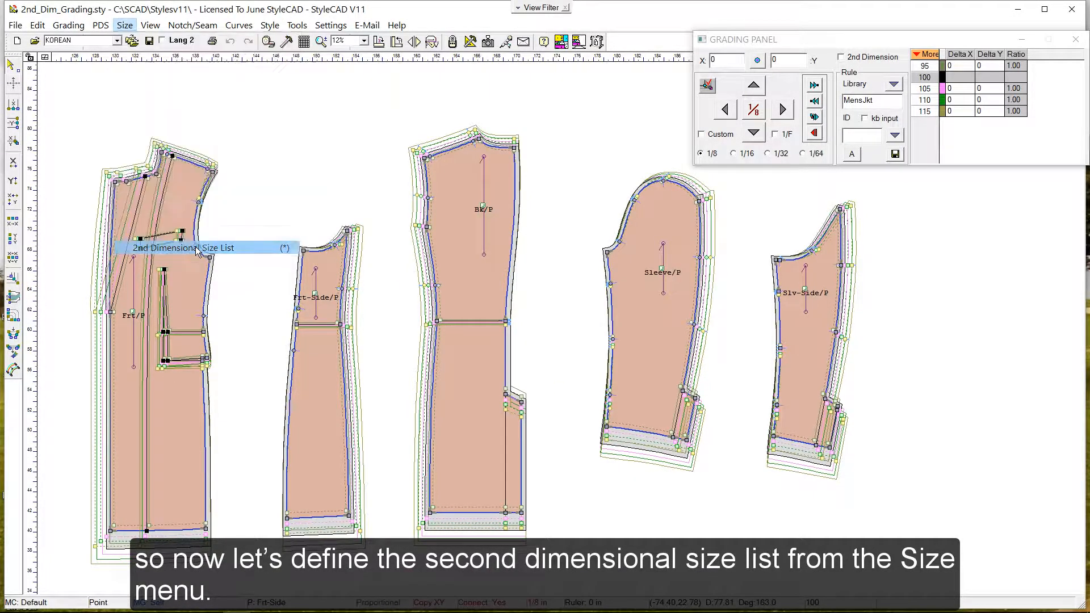
{"action": "left_click", "coordinate": [184, 249]}
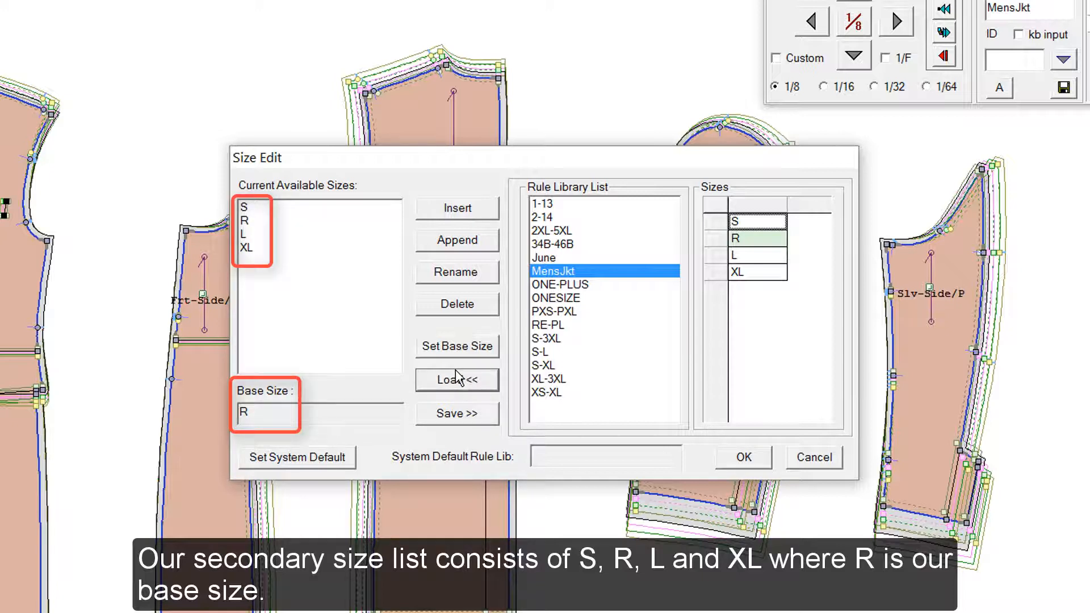
{"action": "left_click", "coordinate": [741, 457]}
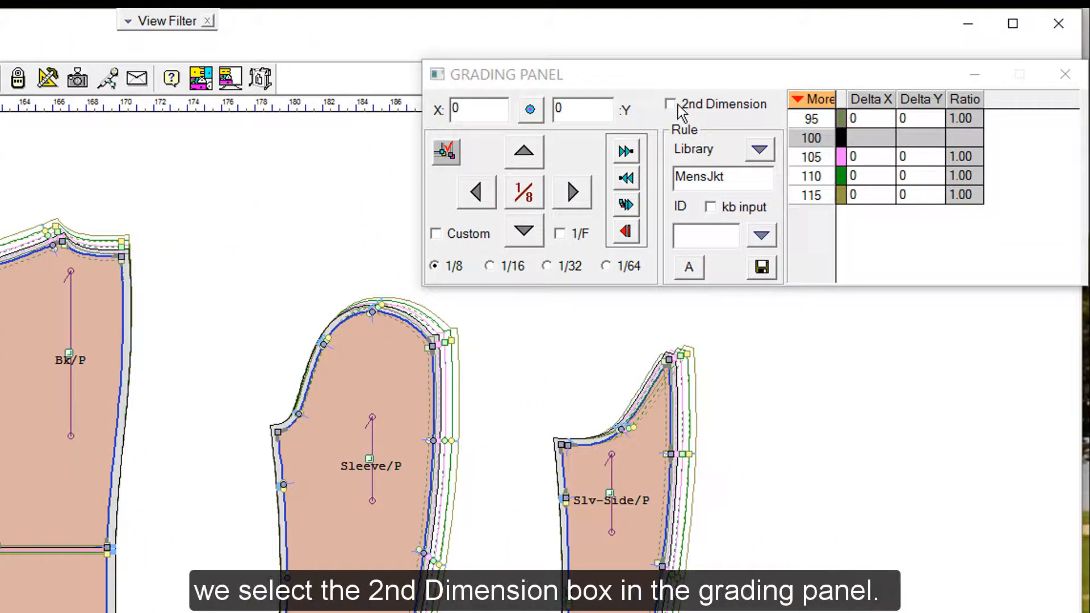
- Enable 2nd Dimension in the Grading Panel and pick a grading reference point
{"action": "left_click", "coordinate": [671, 103]}
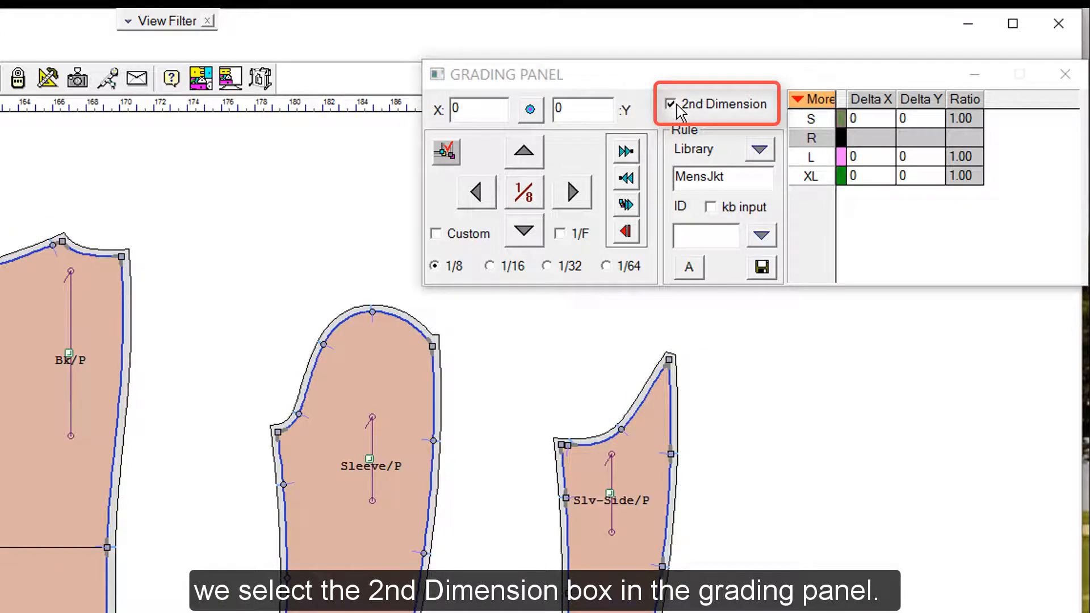
{"action": "left_click", "coordinate": [670, 103]}
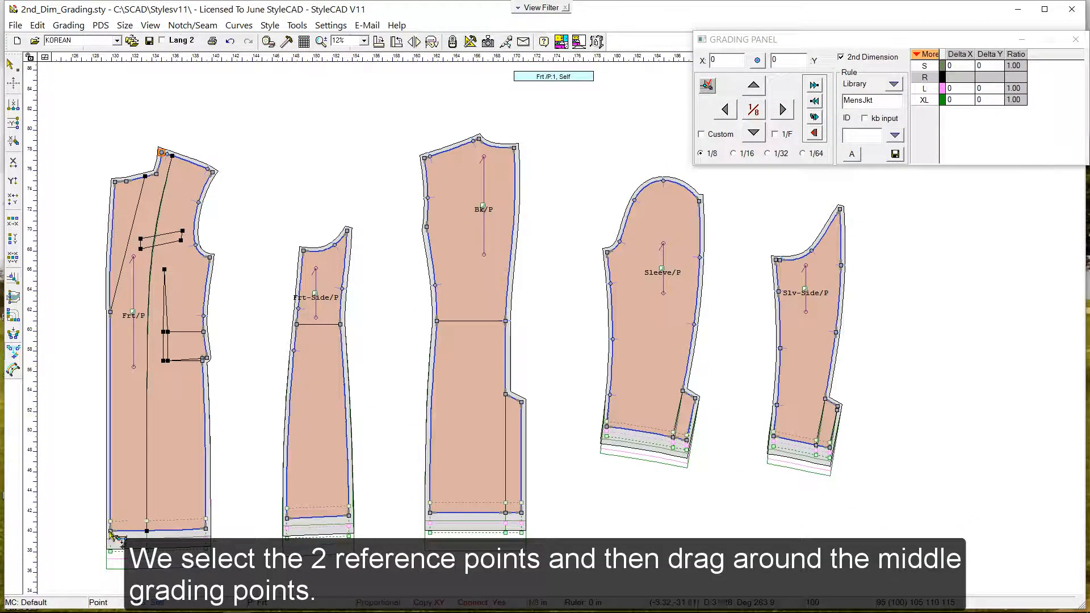
- Select the middle grading points of the jacket pieces for grading
{"action": "left_click_drag", "start_coordinate": [92, 261], "coordinate": [186, 388]}
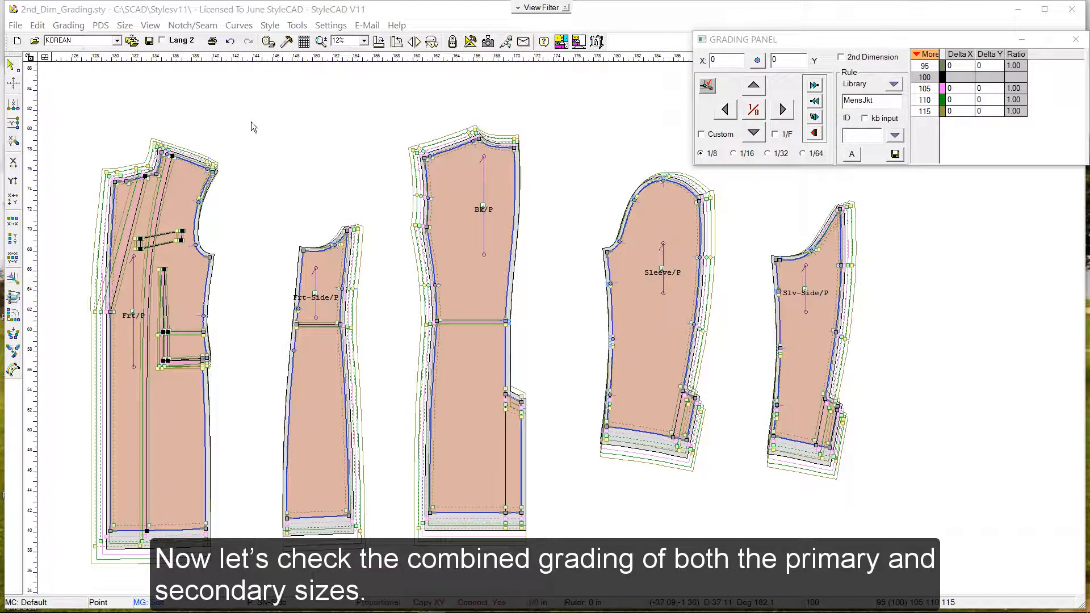
{"action": "mouse_move", "coordinate": [256, 132]}
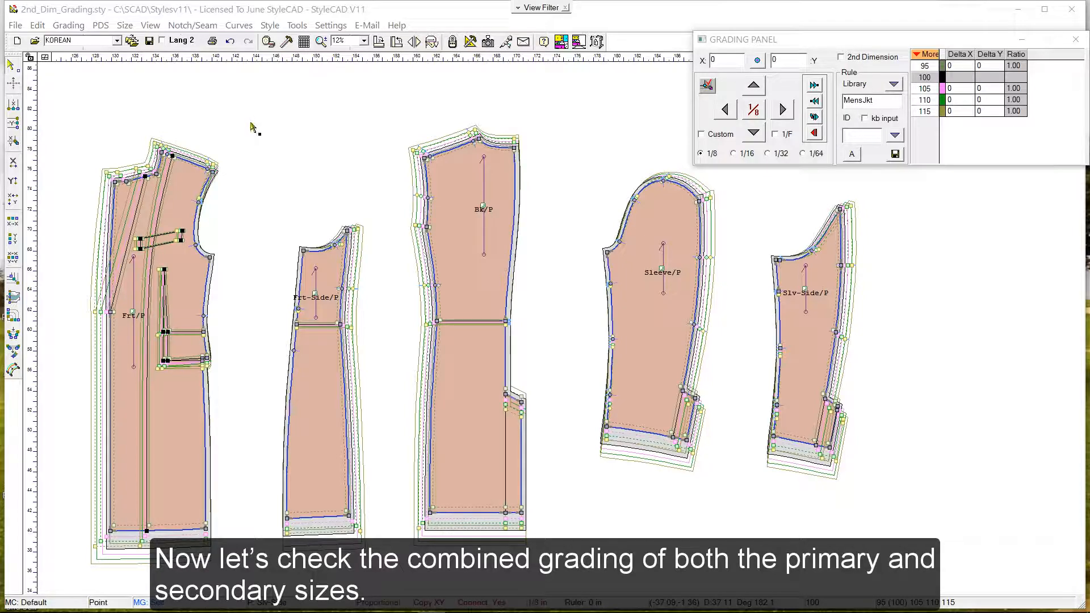
- Show sizes 95–115 combined with R via Selected Sizes Only with 2nd Dim viewing on
{"action": "left_click", "coordinate": [125, 25]}
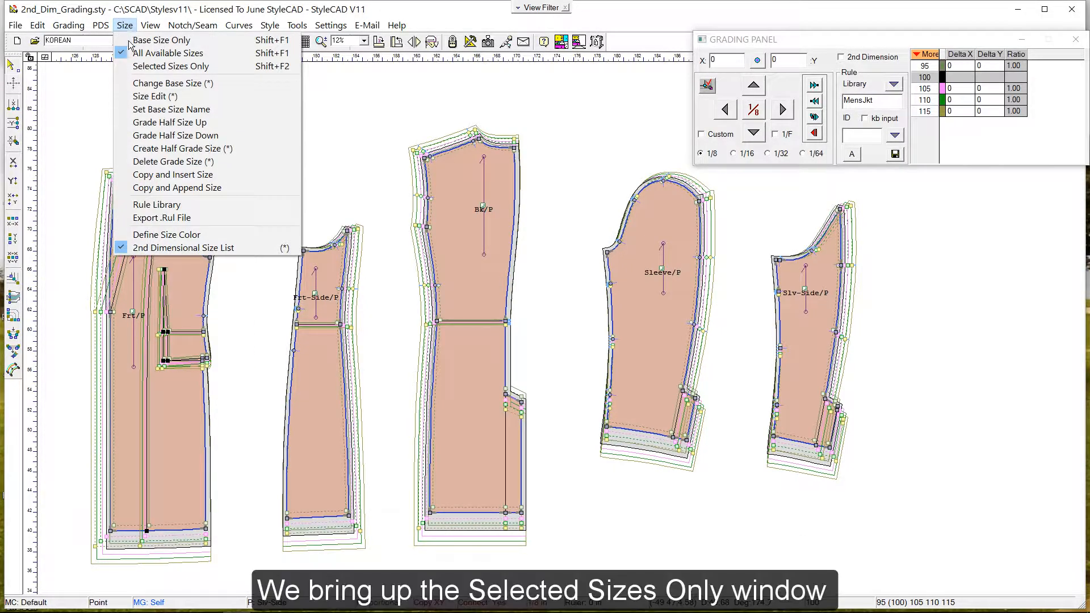
{"action": "left_click", "coordinate": [170, 66]}
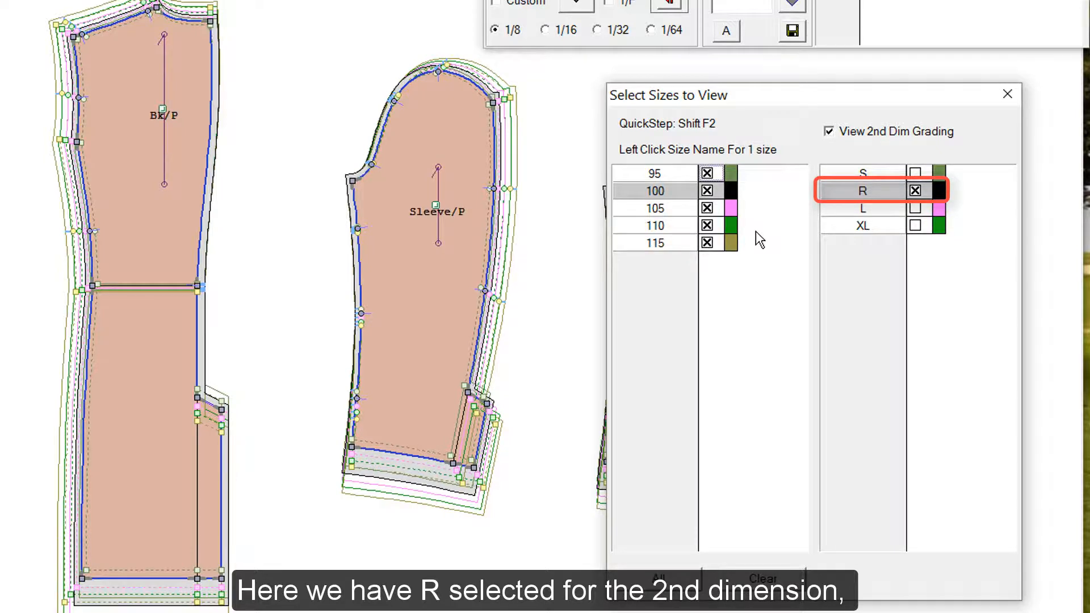
{"action": "left_click", "coordinate": [654, 173]}
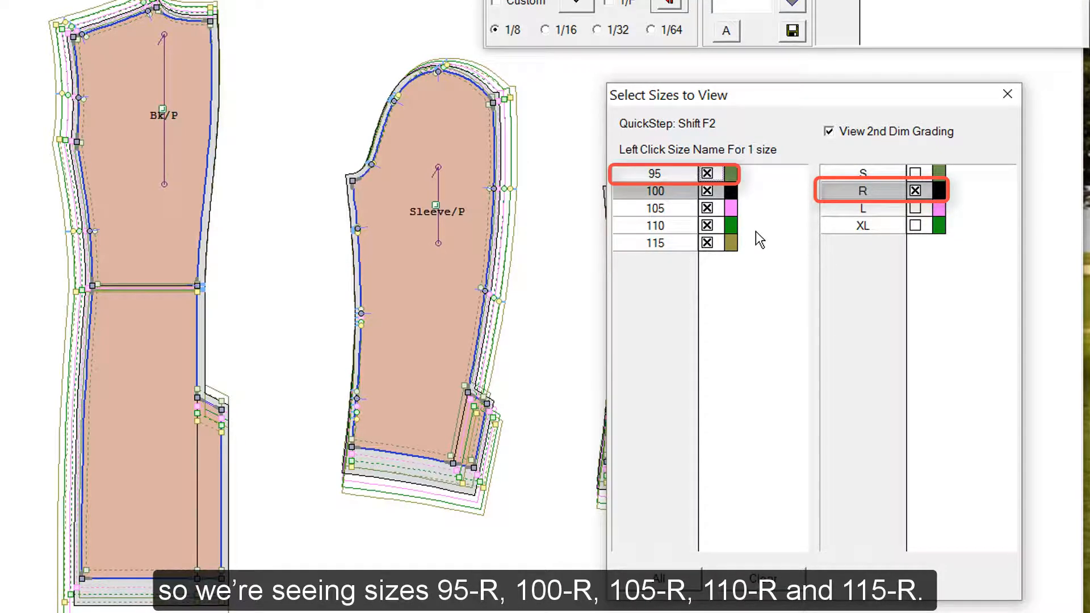
{"action": "left_click", "coordinate": [654, 207]}
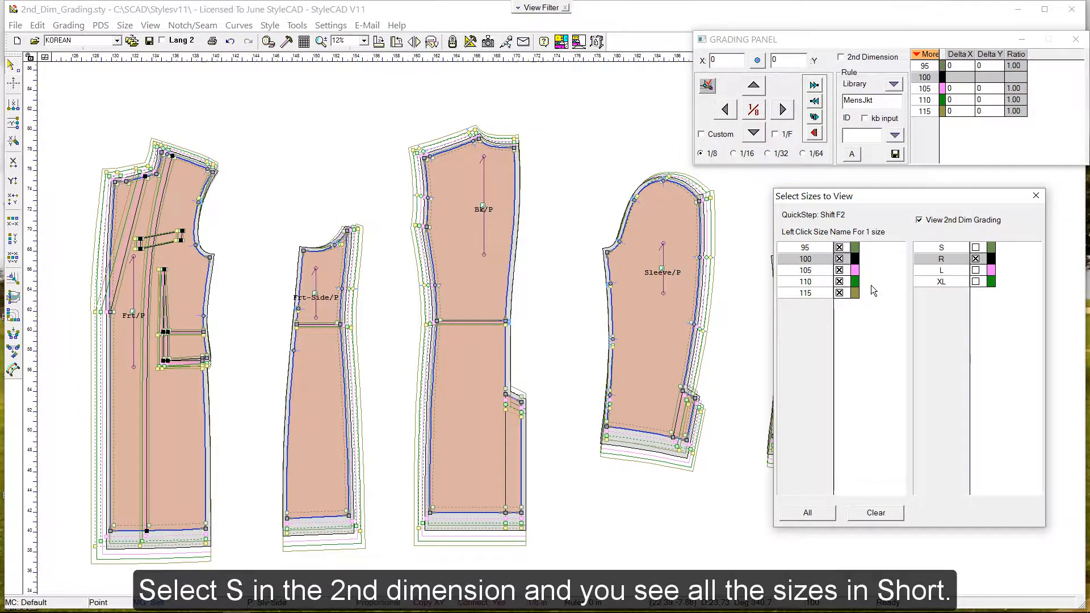
- Add the S second-dimension length to the viewed sizes and close the size viewing window
{"action": "left_click", "coordinate": [942, 247]}
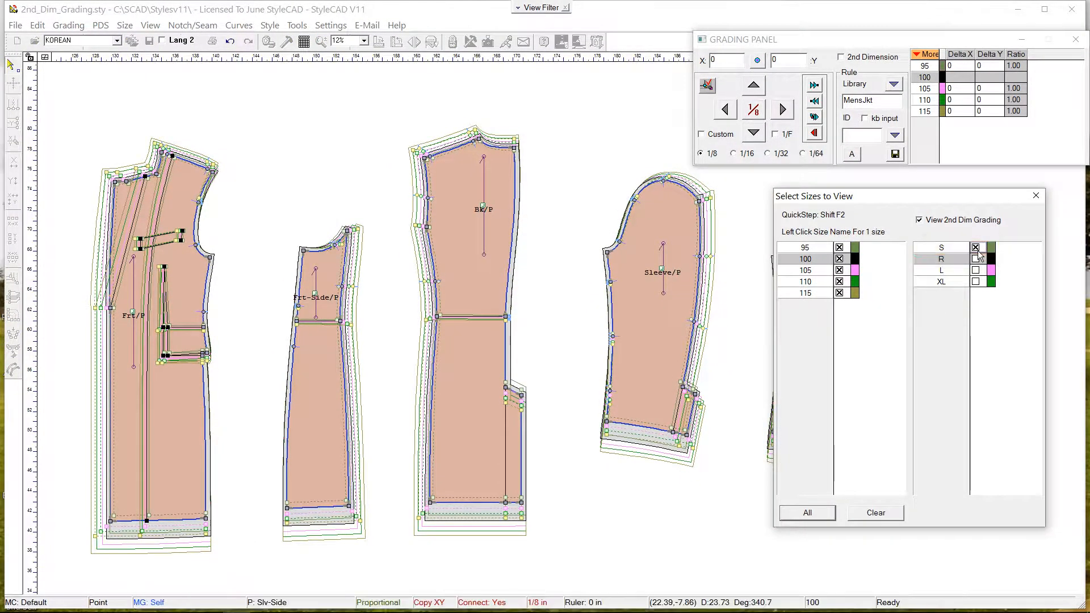
{"action": "left_click", "coordinate": [974, 259]}
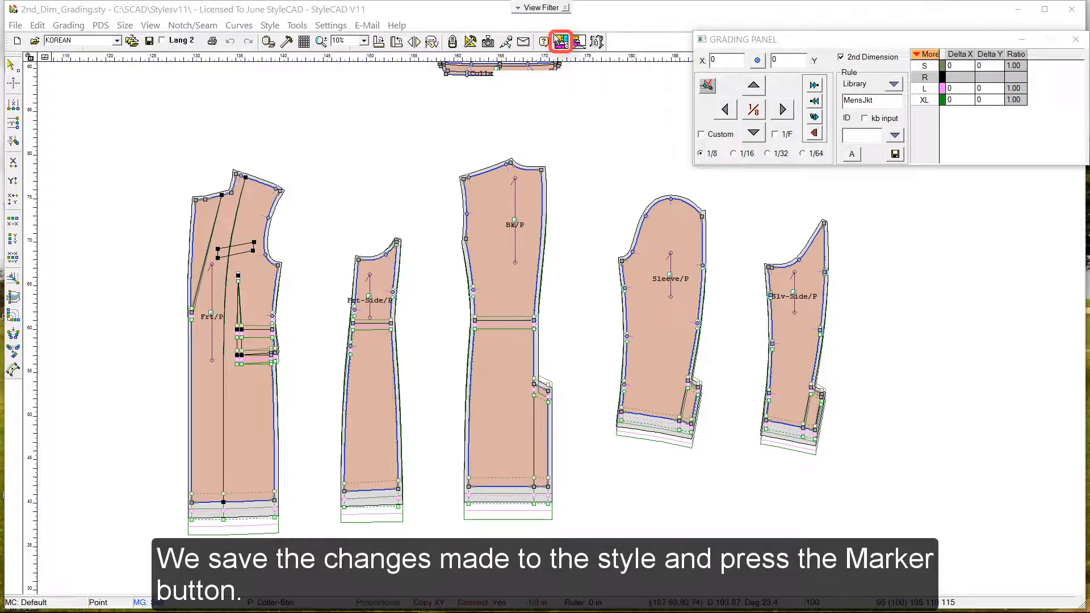
- Create the new marker file for 2nd_Dim_Grading and reach Marker Order Entry
{"action": "left_click", "coordinate": [559, 40]}
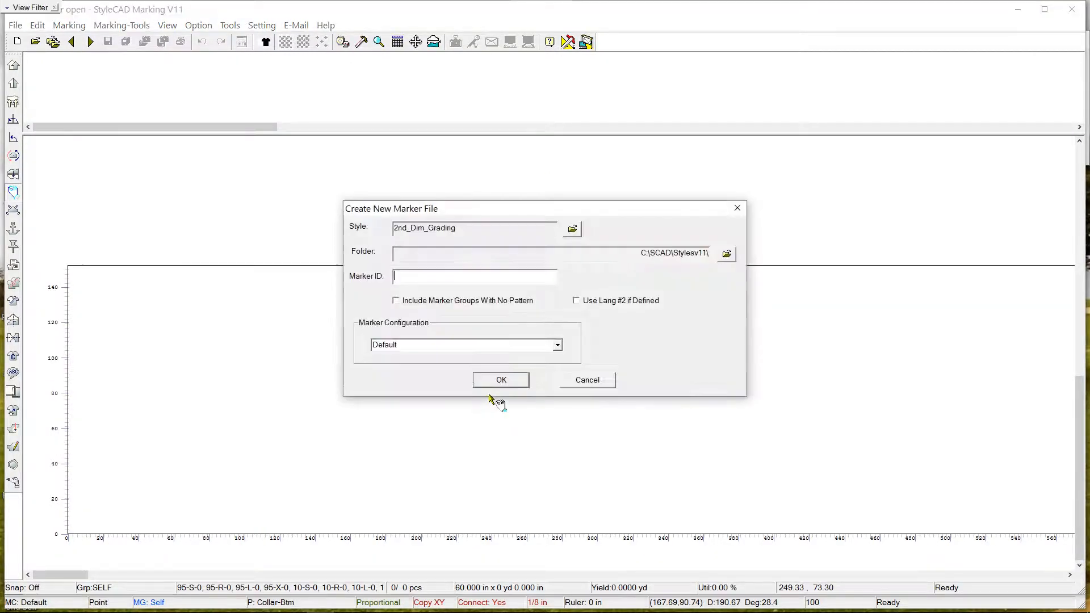
{"action": "left_click", "coordinate": [501, 379]}
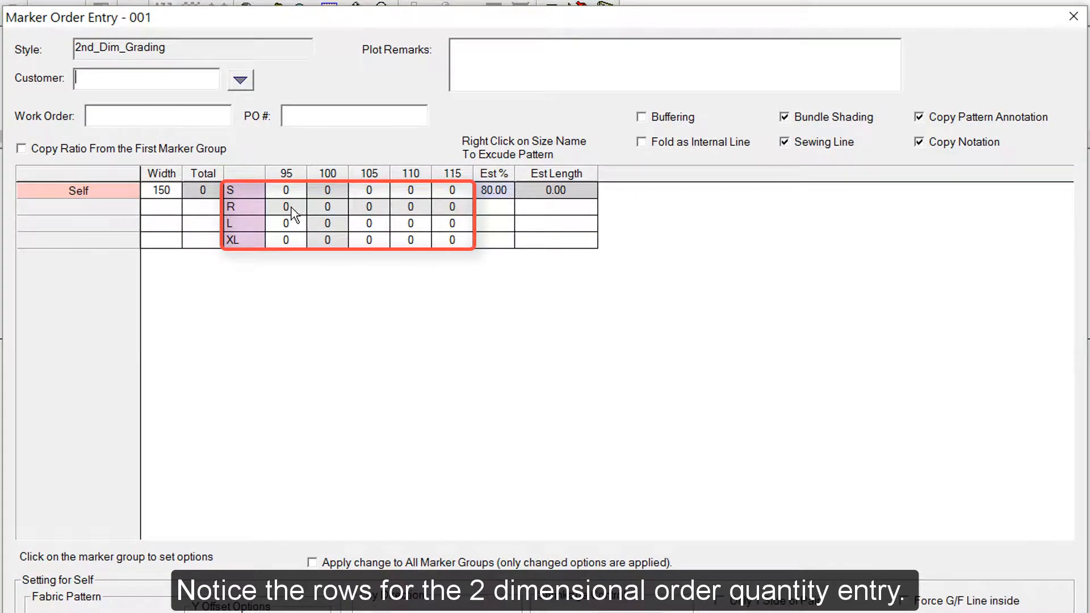
- Order quantity 1 for sizes 95–110 R and 100–110 L, building 84 unplaced pieces
{"action": "type", "text": "1"}
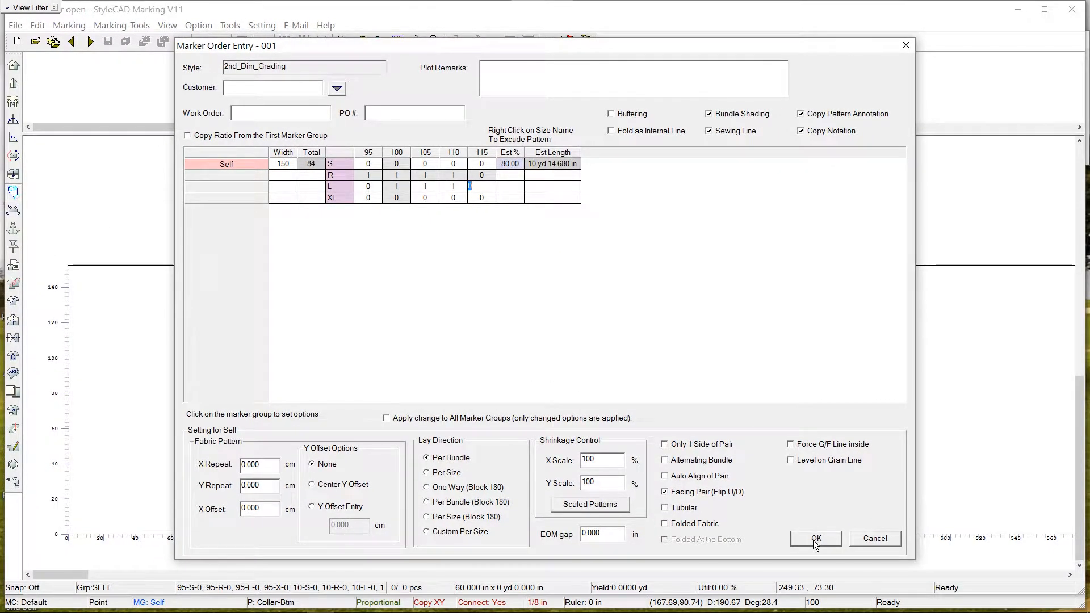
{"action": "left_click", "coordinate": [815, 540]}
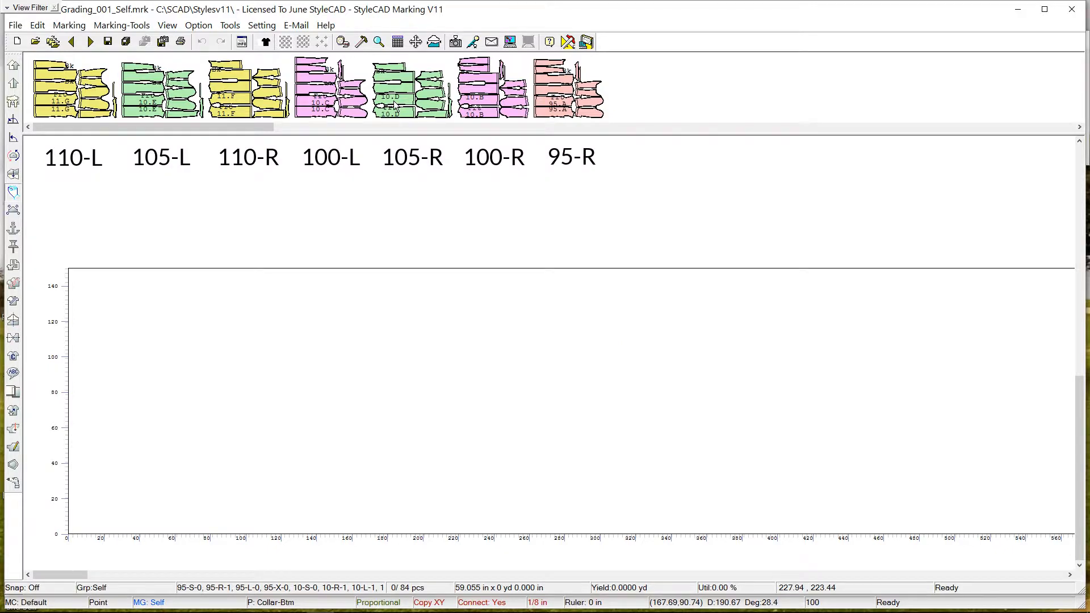